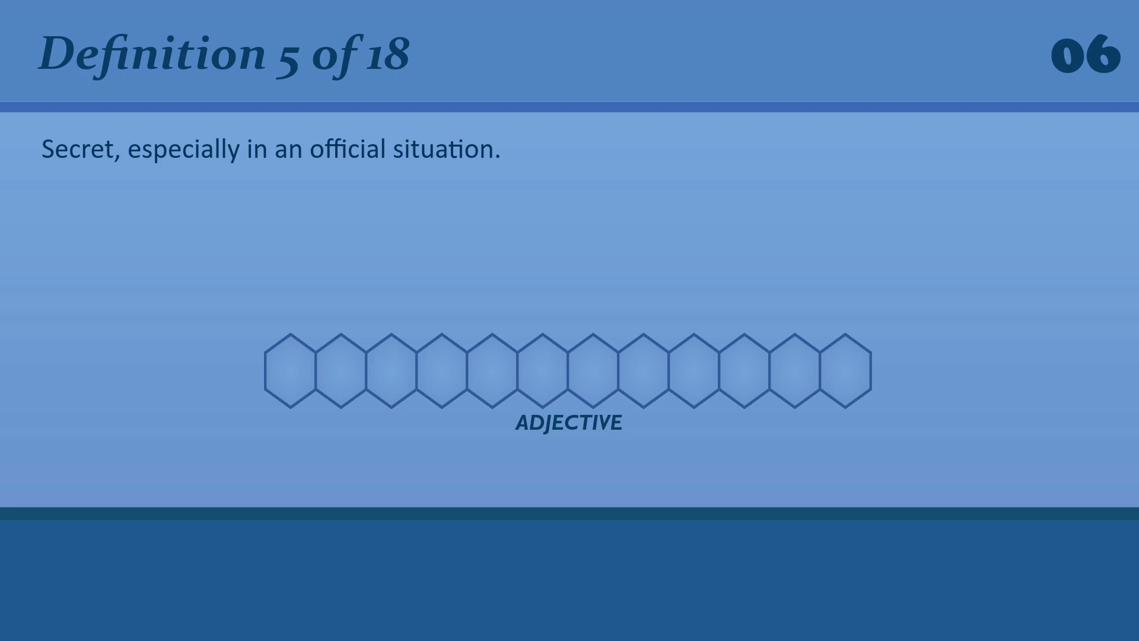
text(c)
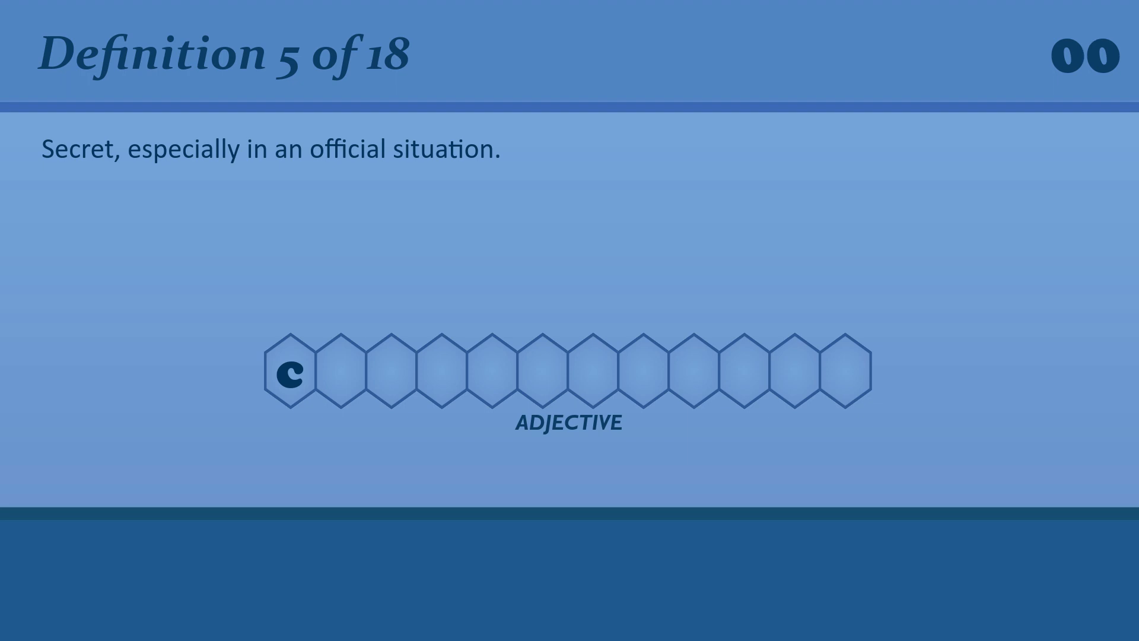
text(onfidential)
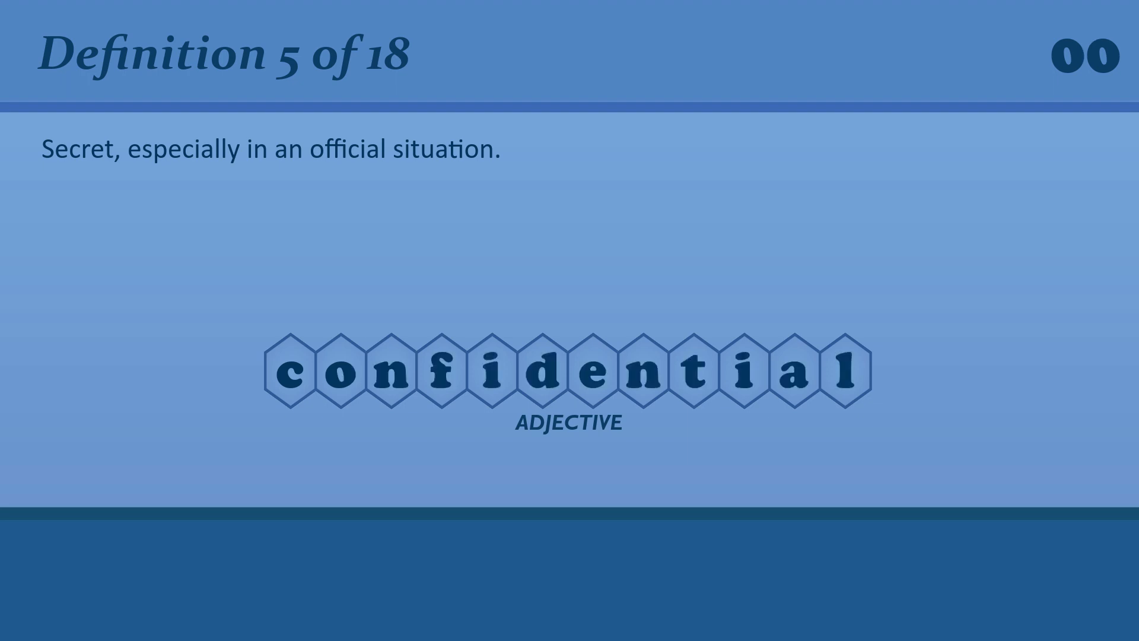